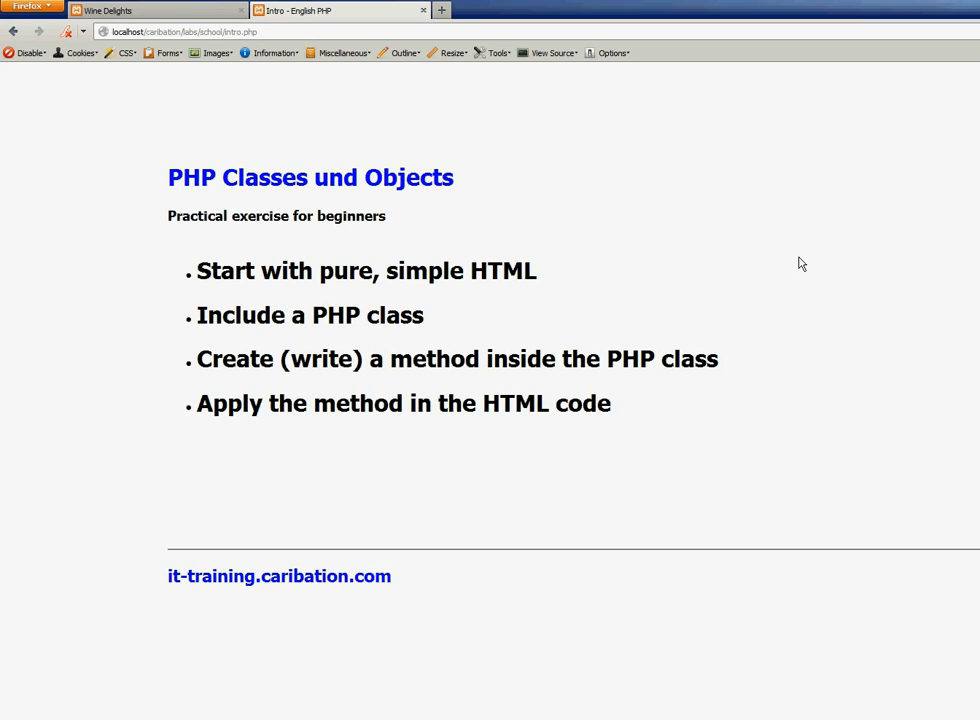
mouse_move(770, 264)
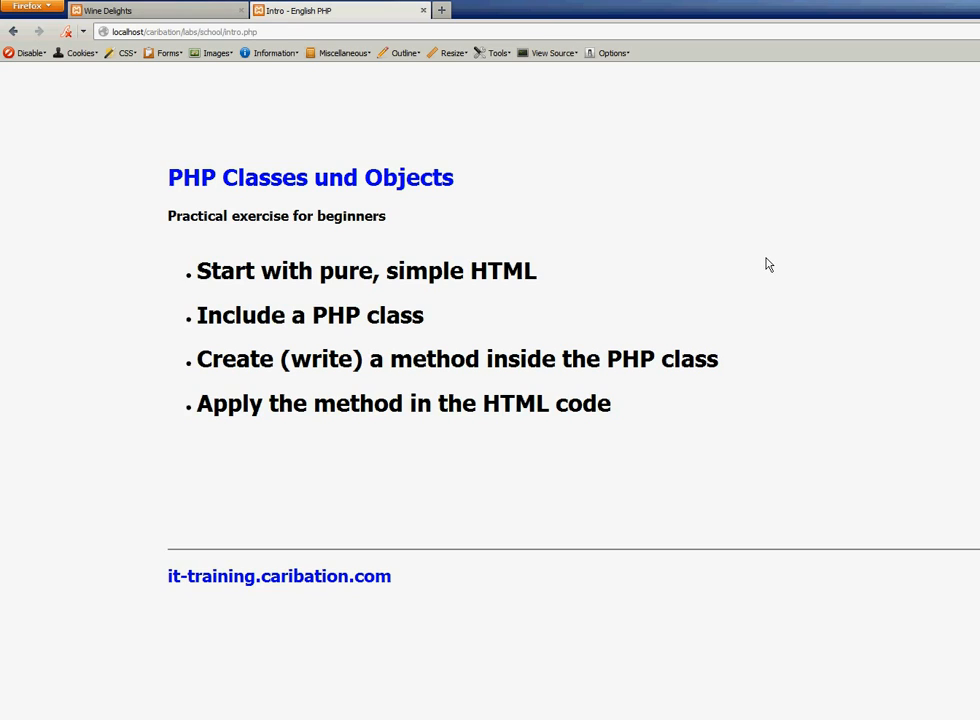
mouse_move(156, 108)
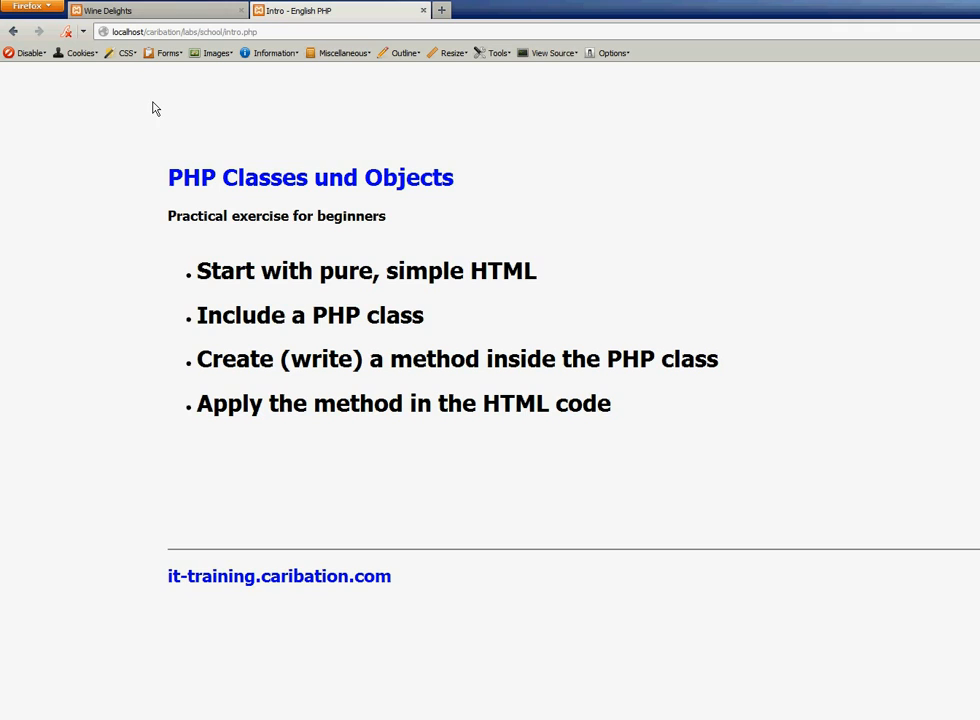
Show the Wine Delights example page for the 1924 Rioja in Firefox.
click(150, 10)
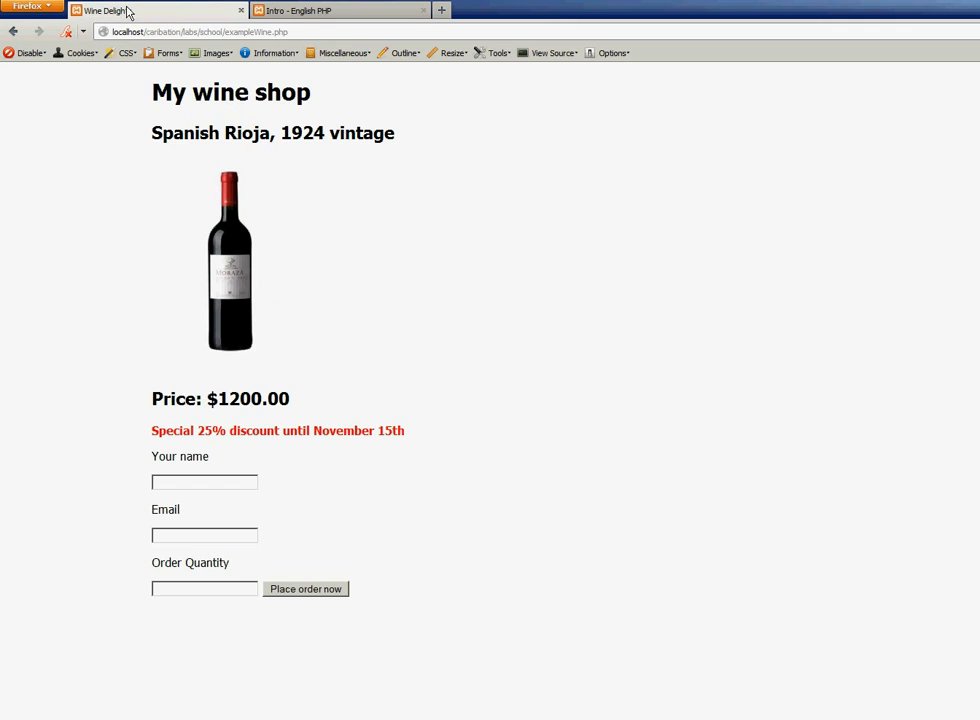
mouse_move(464, 264)
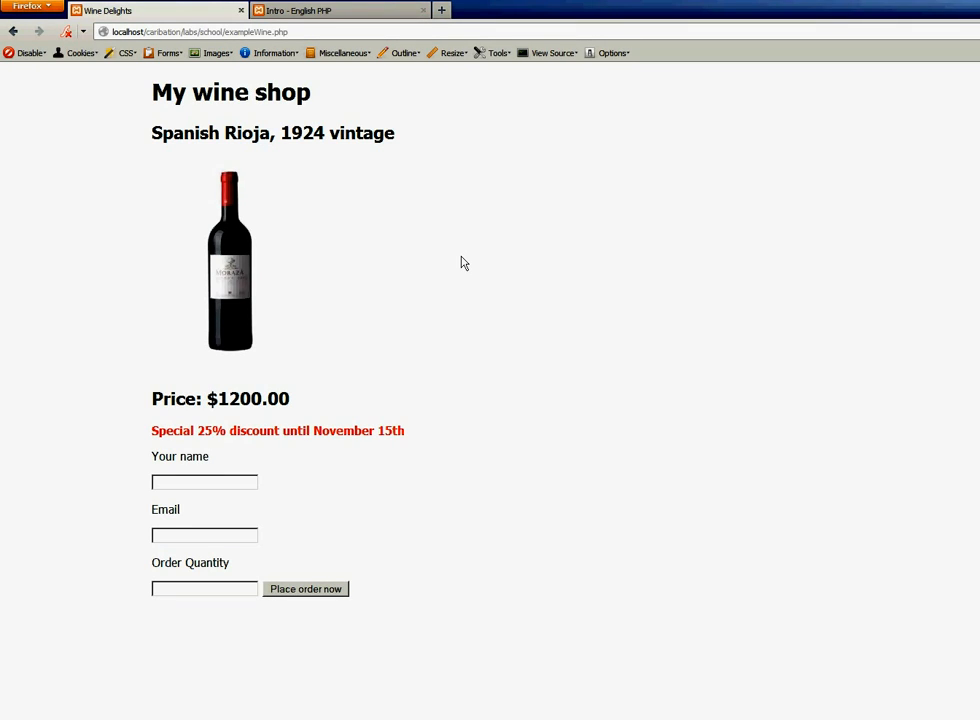
mouse_move(464, 436)
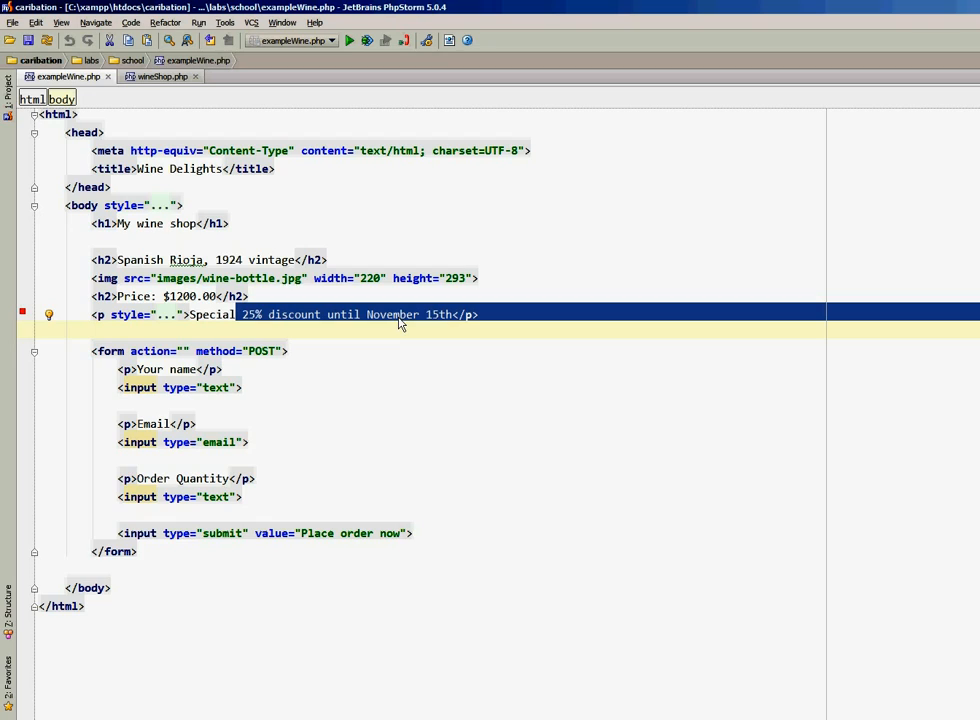
Place the caret at the end of the discount paragraph line in exampleWine.php.
click(482, 314)
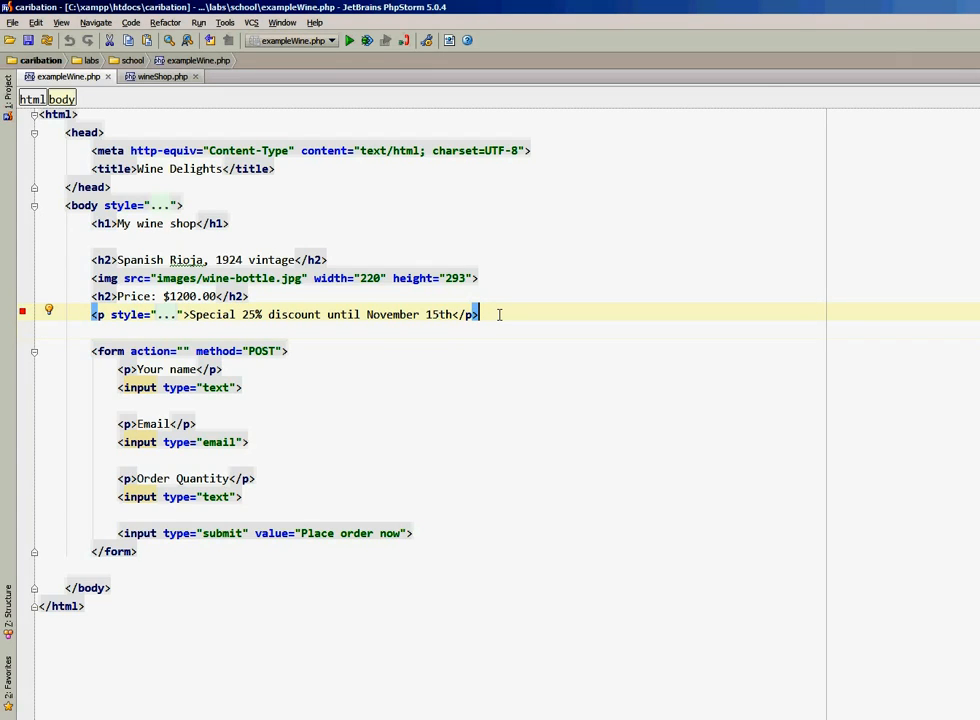
mouse_move(614, 330)
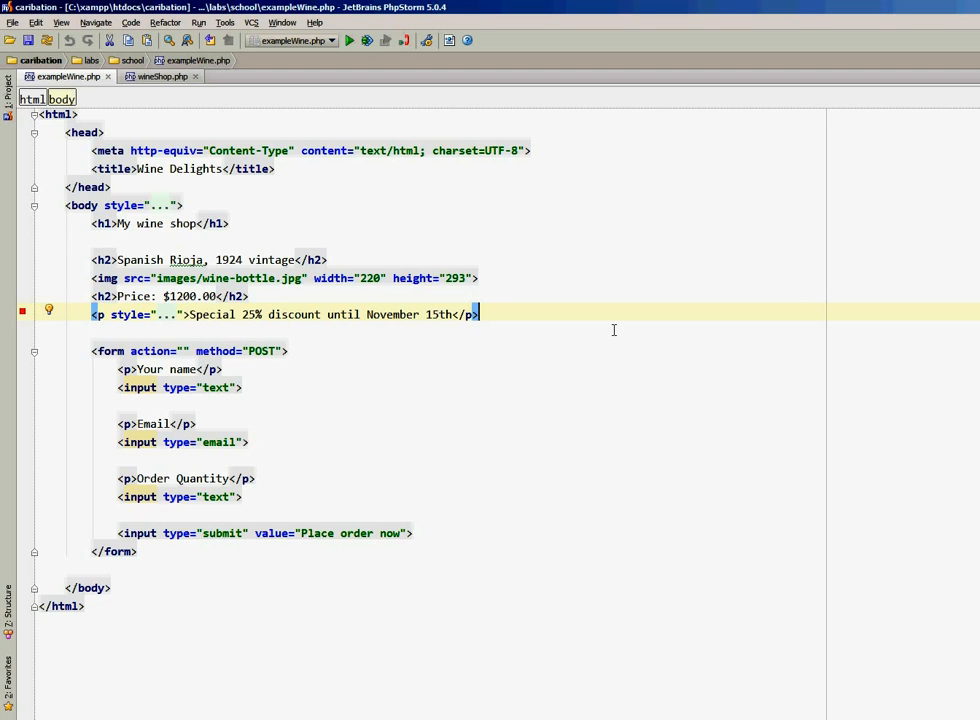
mouse_move(596, 340)
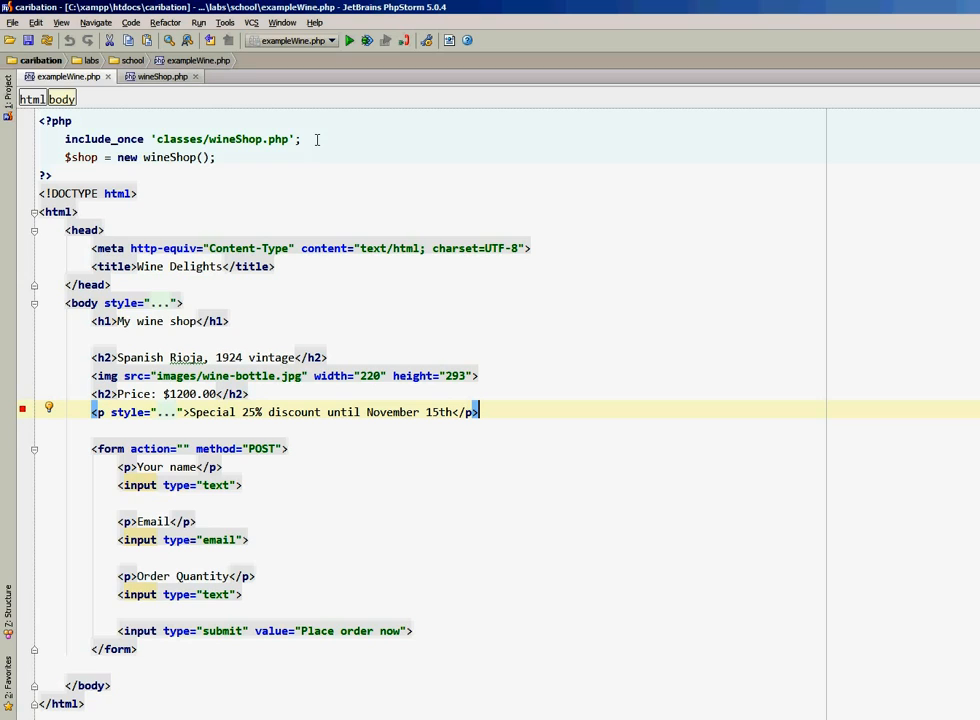
mouse_move(320, 164)
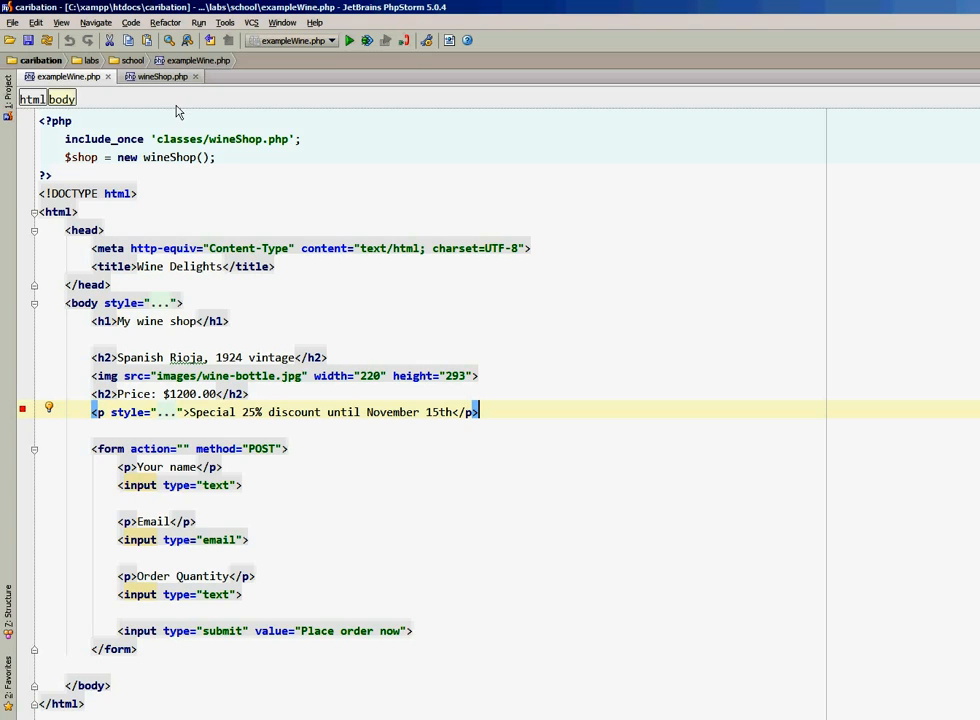
Switch to the wineShop.php class file after adding the include/new wineShop block.
click(160, 76)
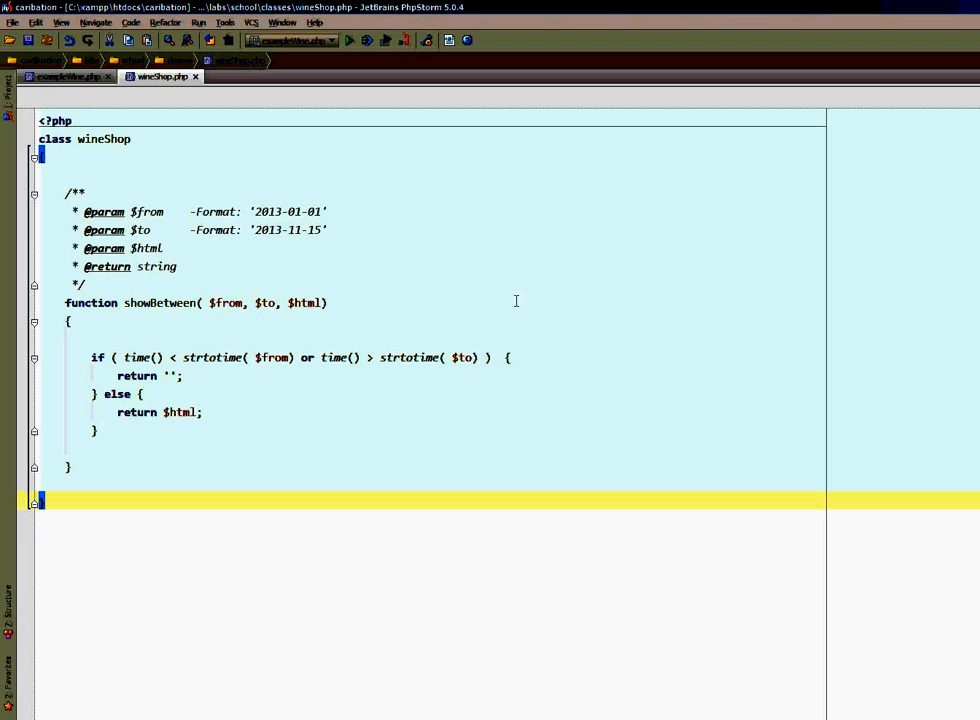
mouse_move(380, 240)
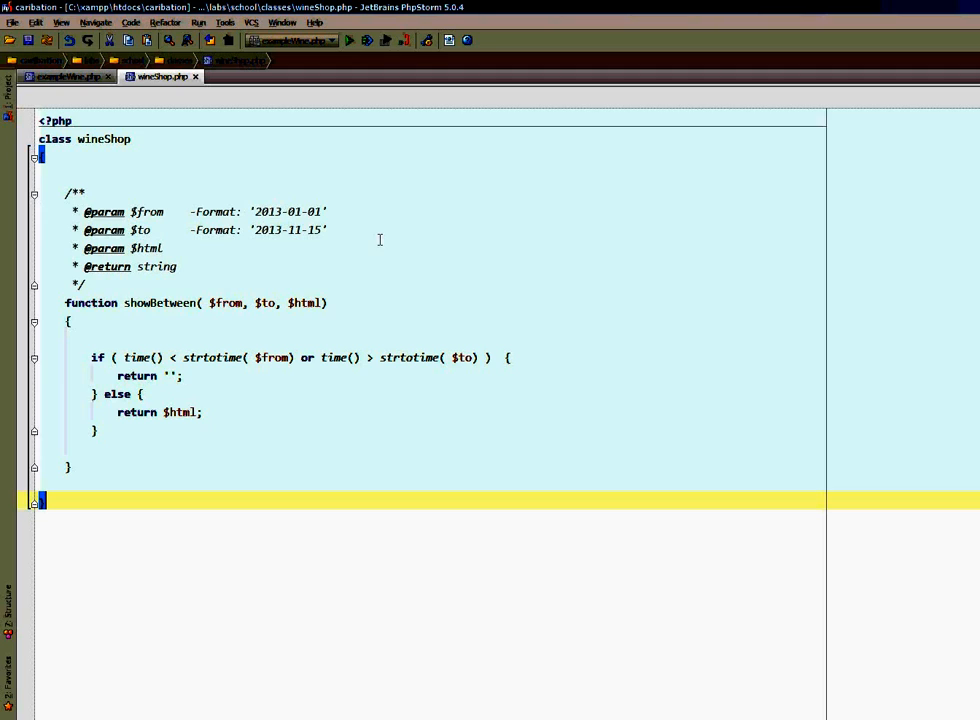
mouse_move(364, 212)
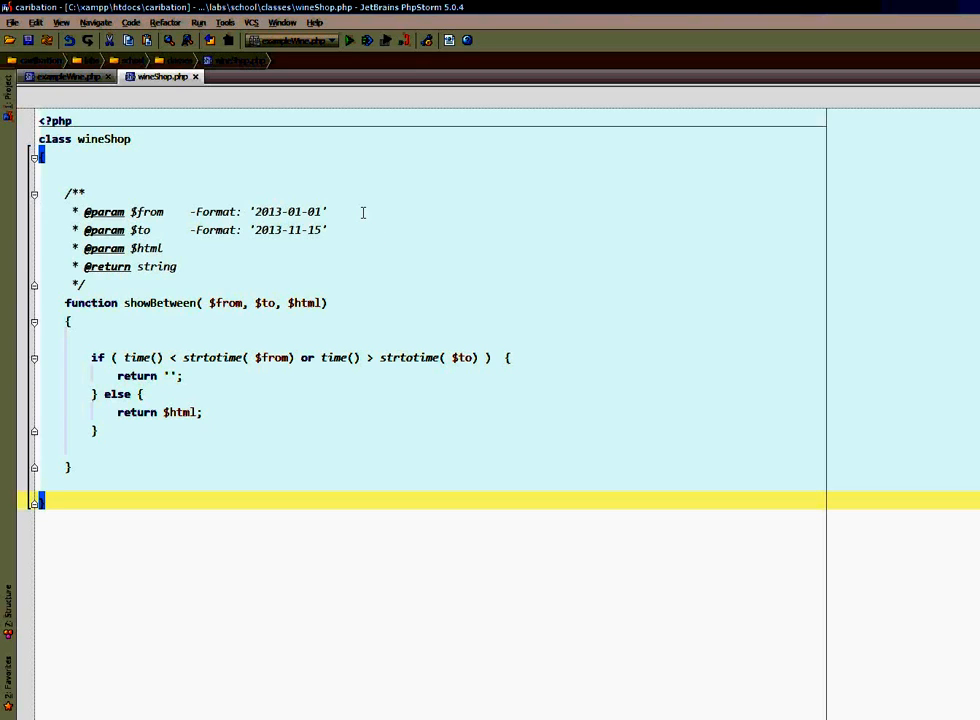
mouse_move(352, 224)
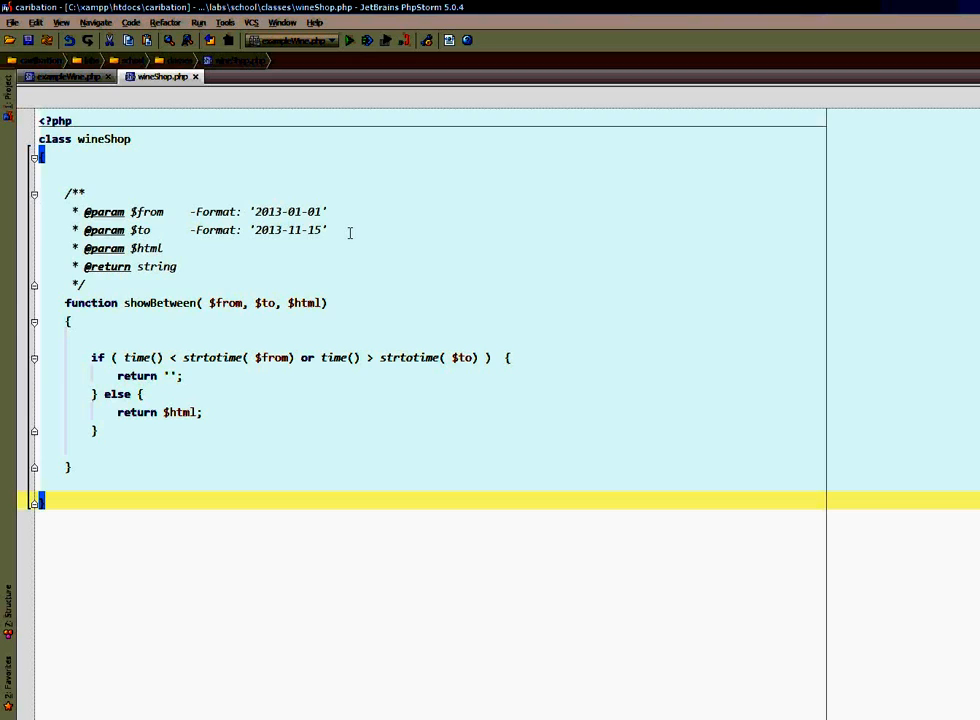
mouse_move(344, 304)
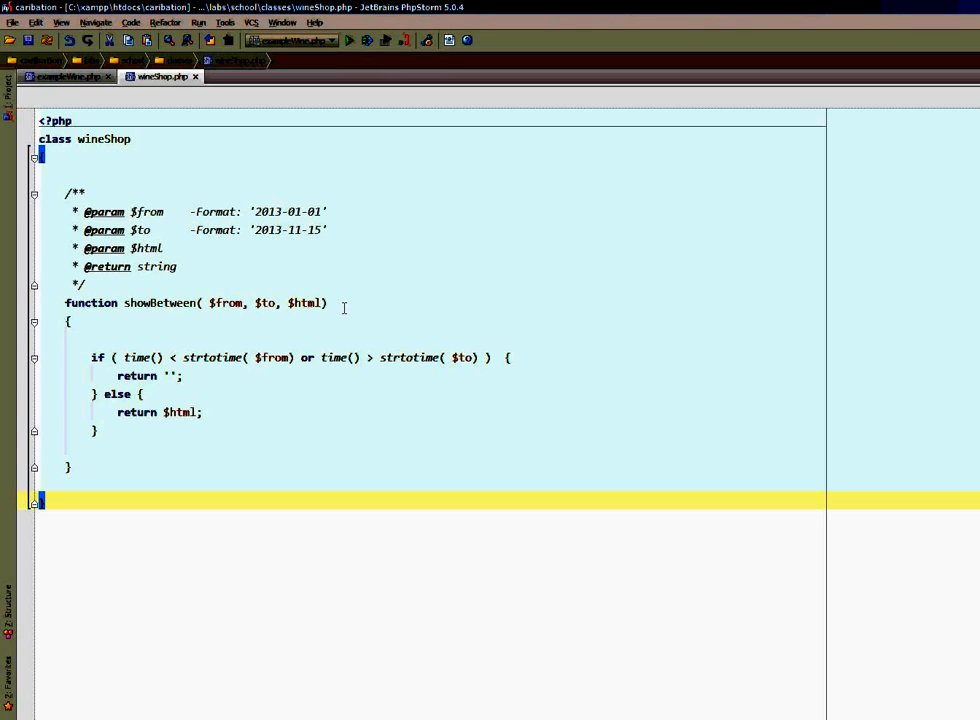
mouse_move(448, 352)
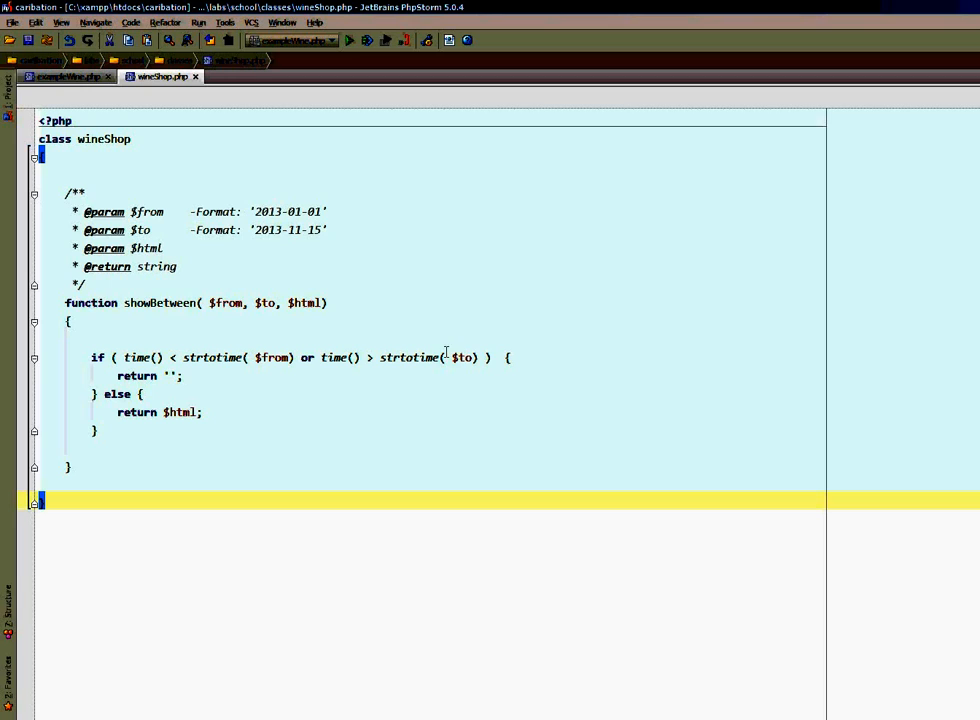
Place the caret on the showBetween($from, $to, $html) declaration line.
click(180, 376)
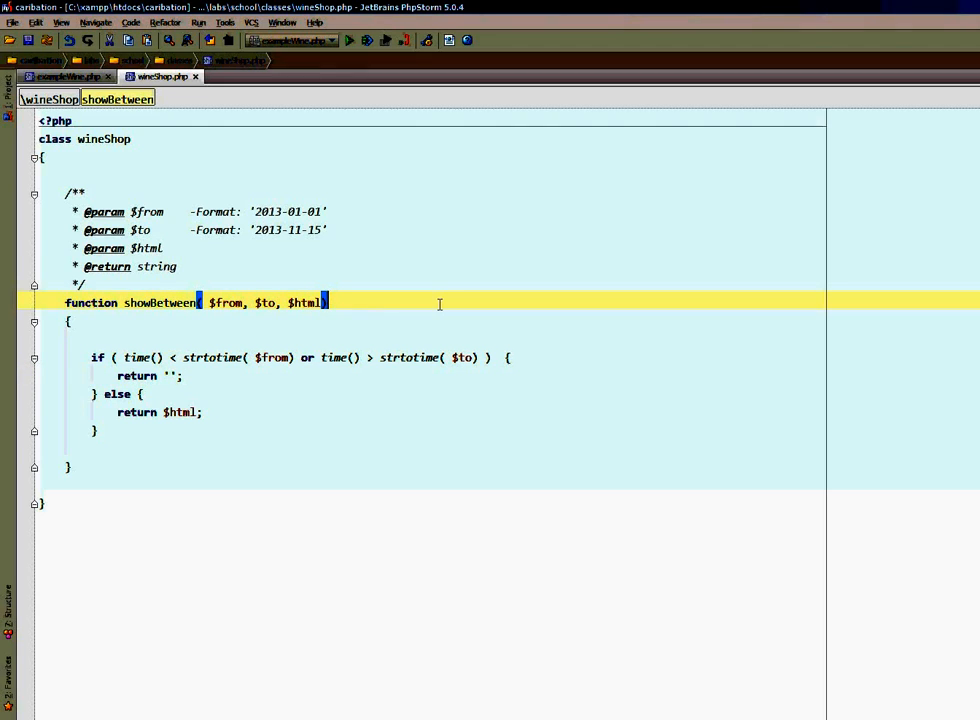
mouse_move(460, 302)
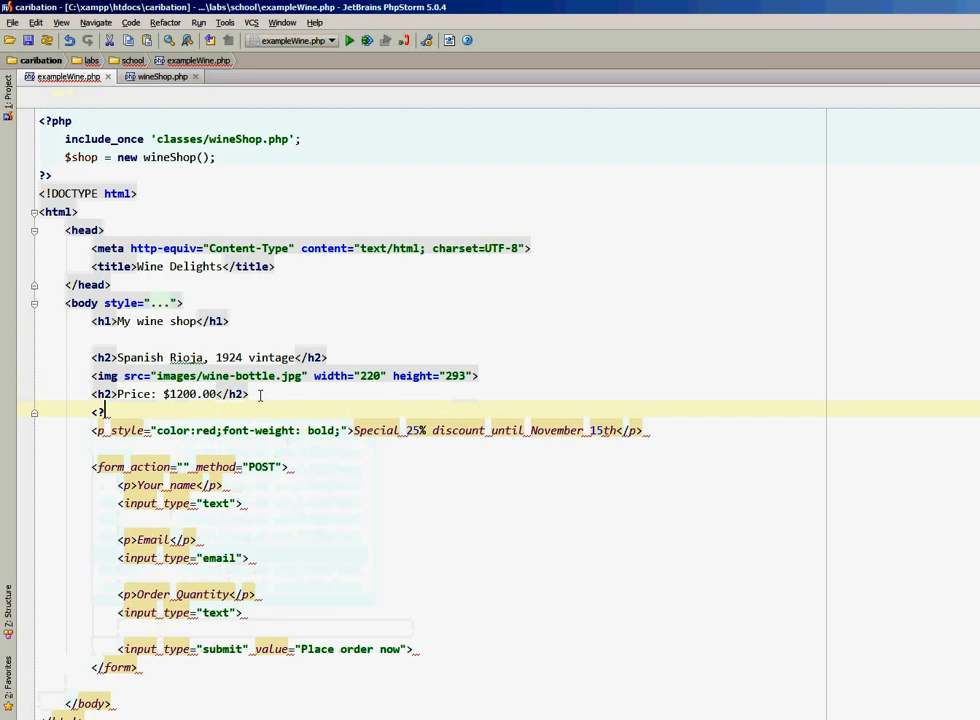
Start a PHP block echoing $shop->showBetween, accepting the autocompleted method call.
text(php)
text(?>)
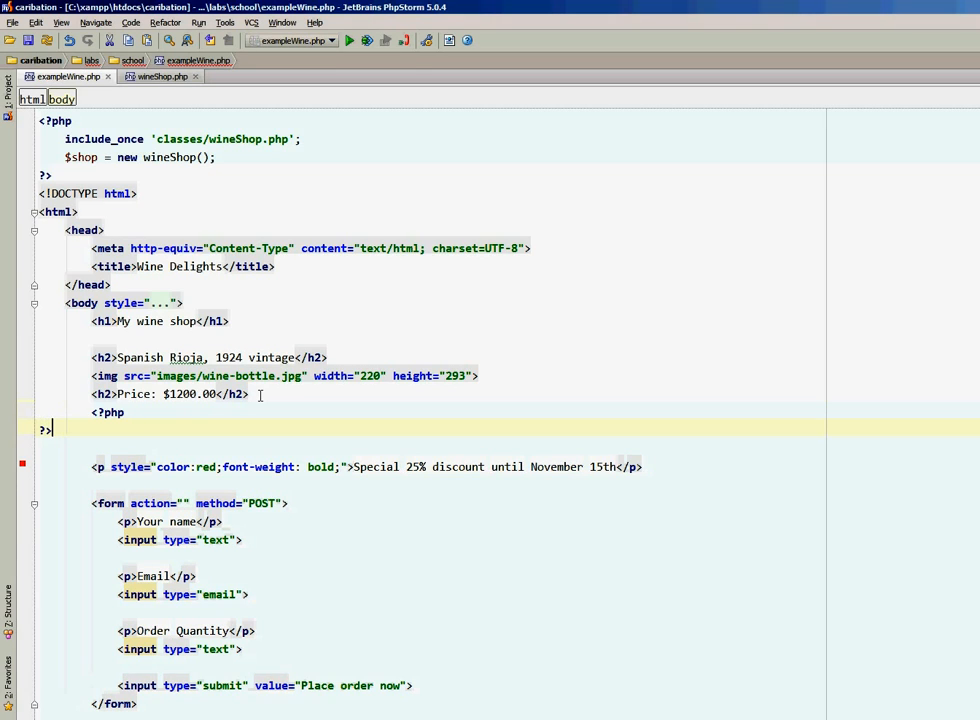
click(108, 412)
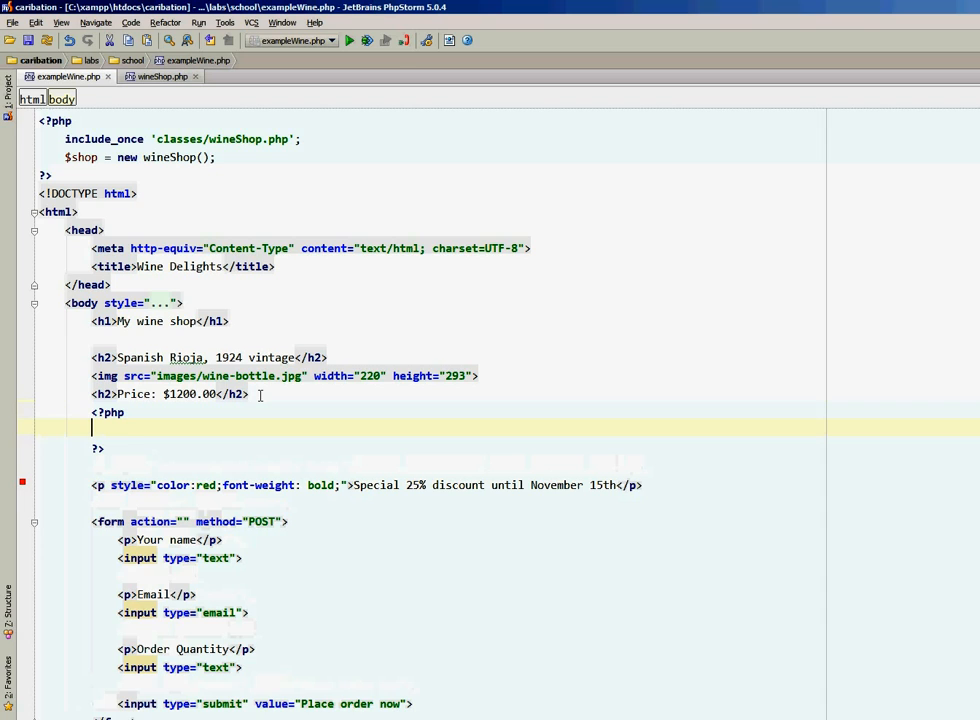
text(ec)
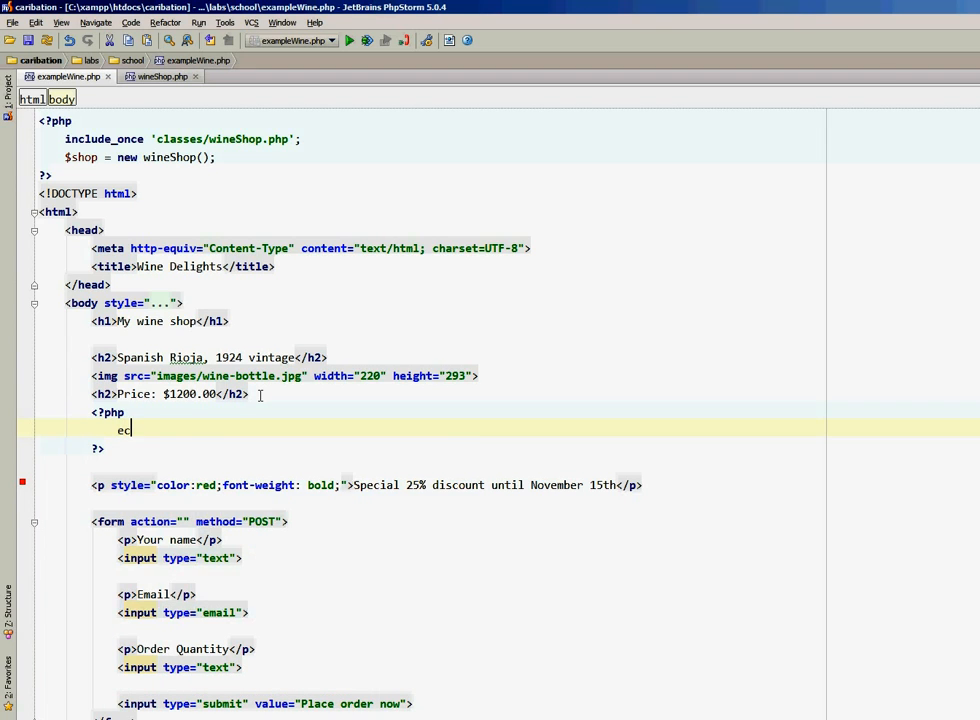
text(g)
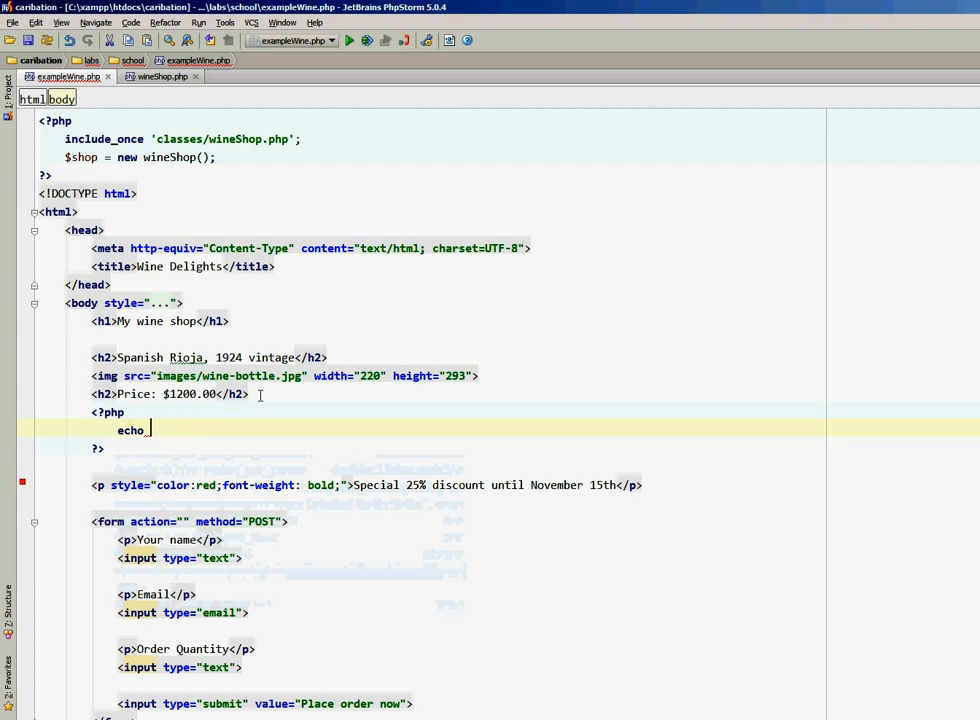
text($shop->)
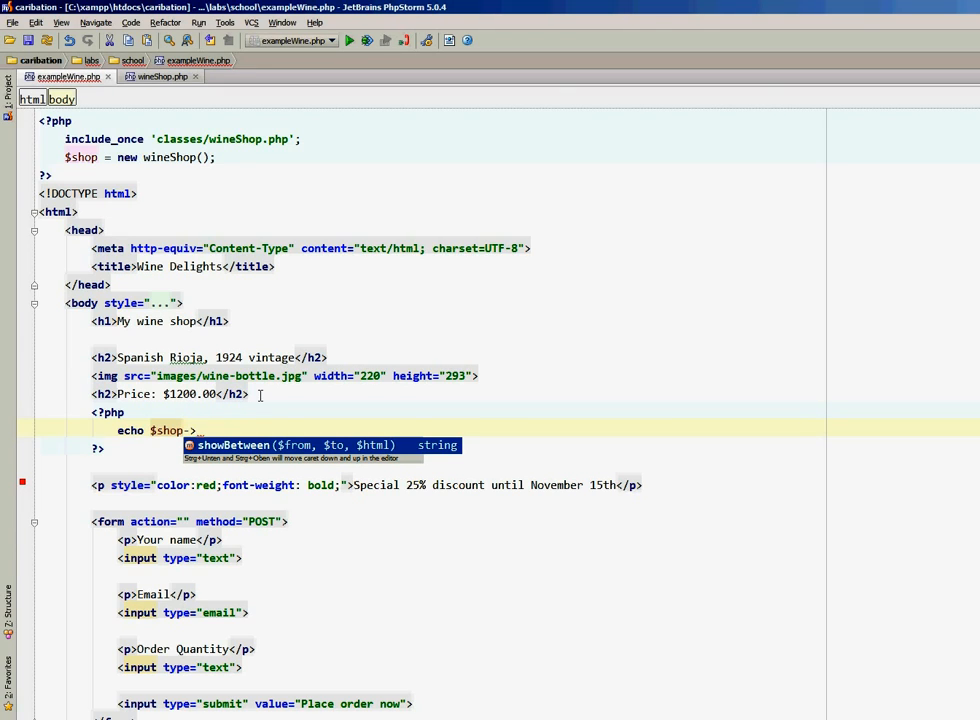
key(Tab)
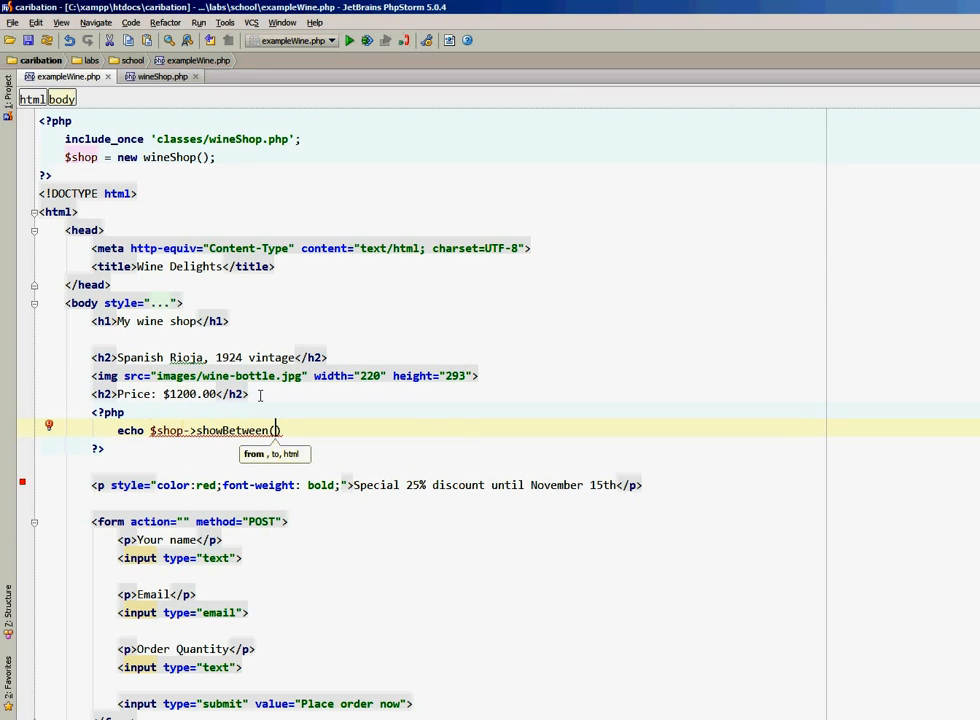
Fill in the date arguments '2013-01-01' and '2013-11-15' with an empty third string.
text('')
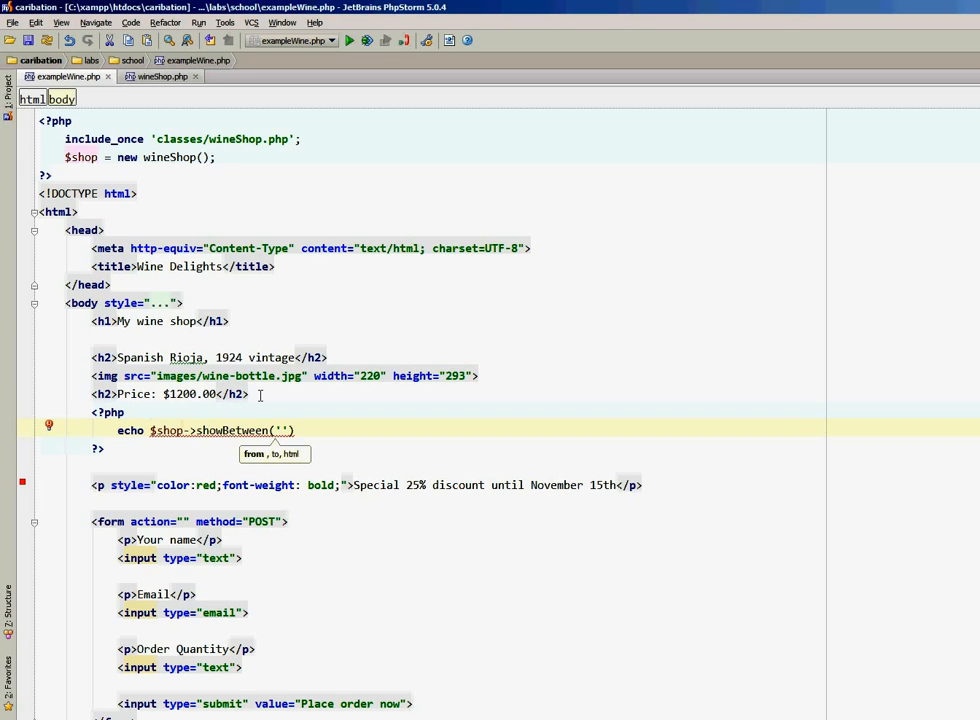
text(2013)
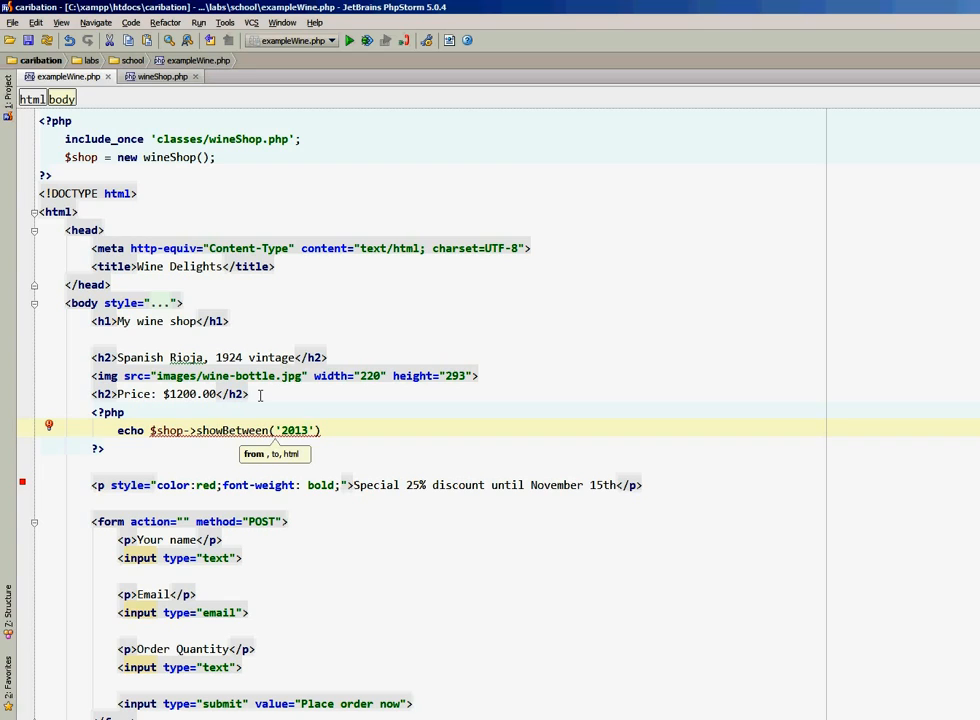
text(-01-01)
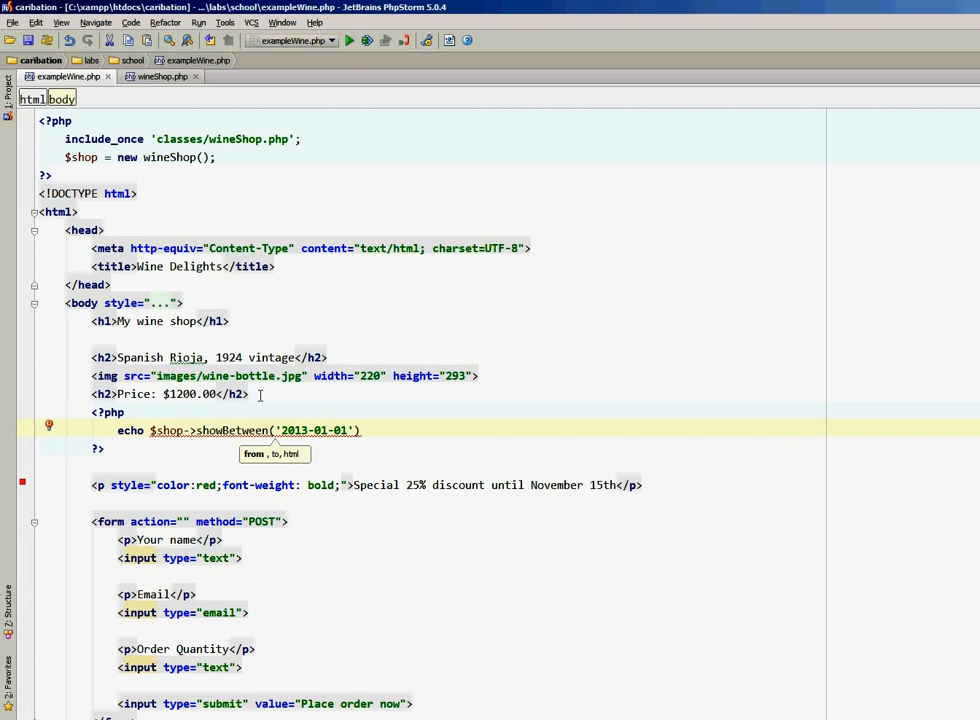
text(, ')
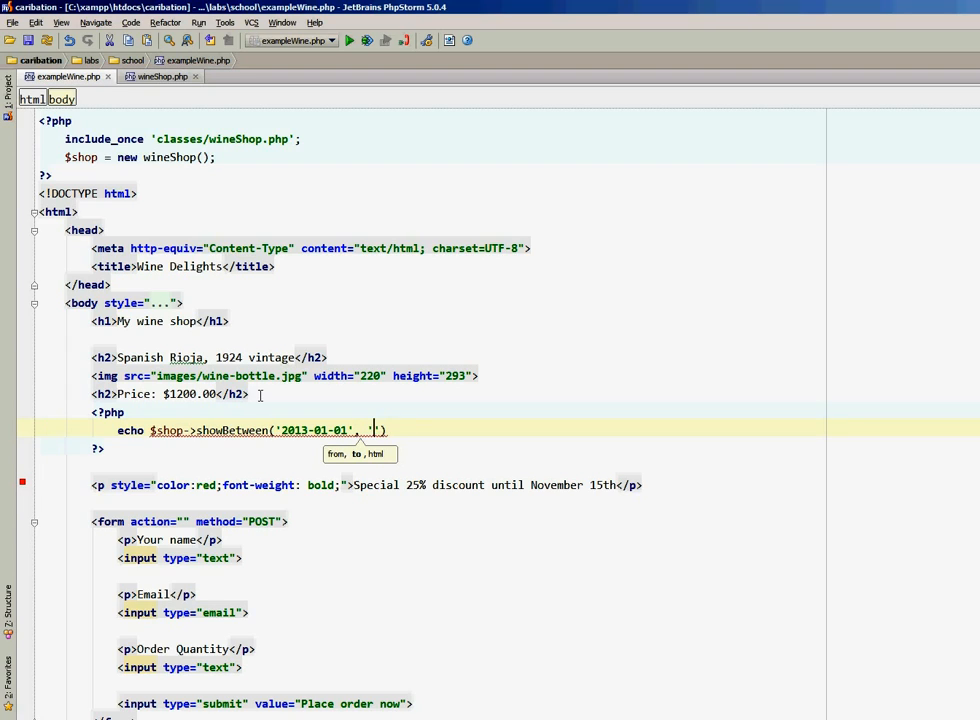
text('2013-)
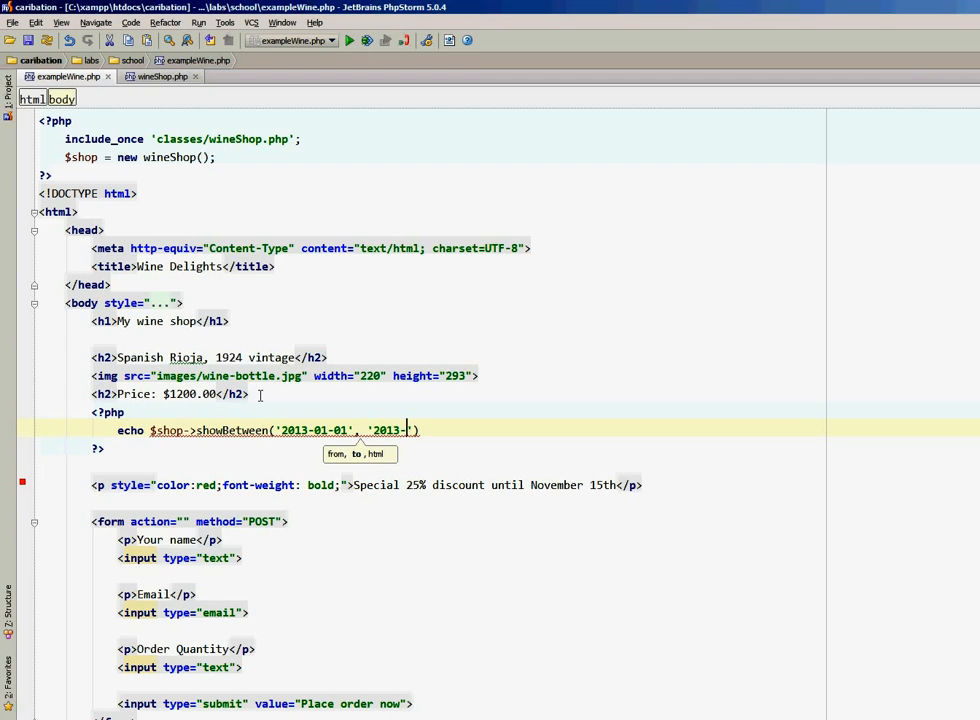
text(11)
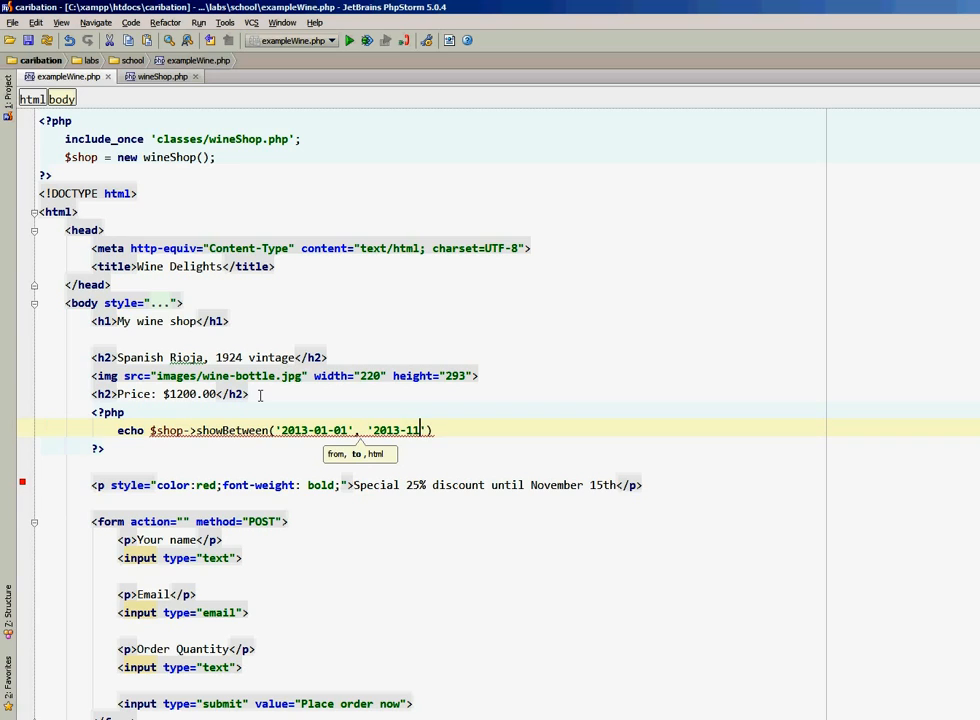
text(15', ')
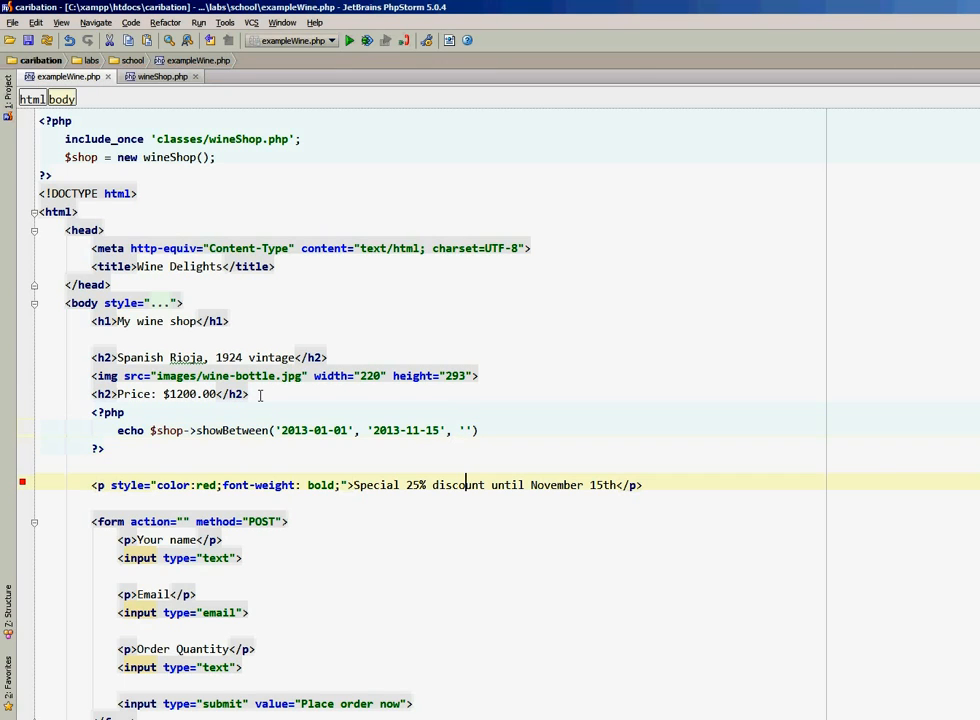
Select the red discount <p> line and paste it as showBetween's third argument.
click(138, 486)
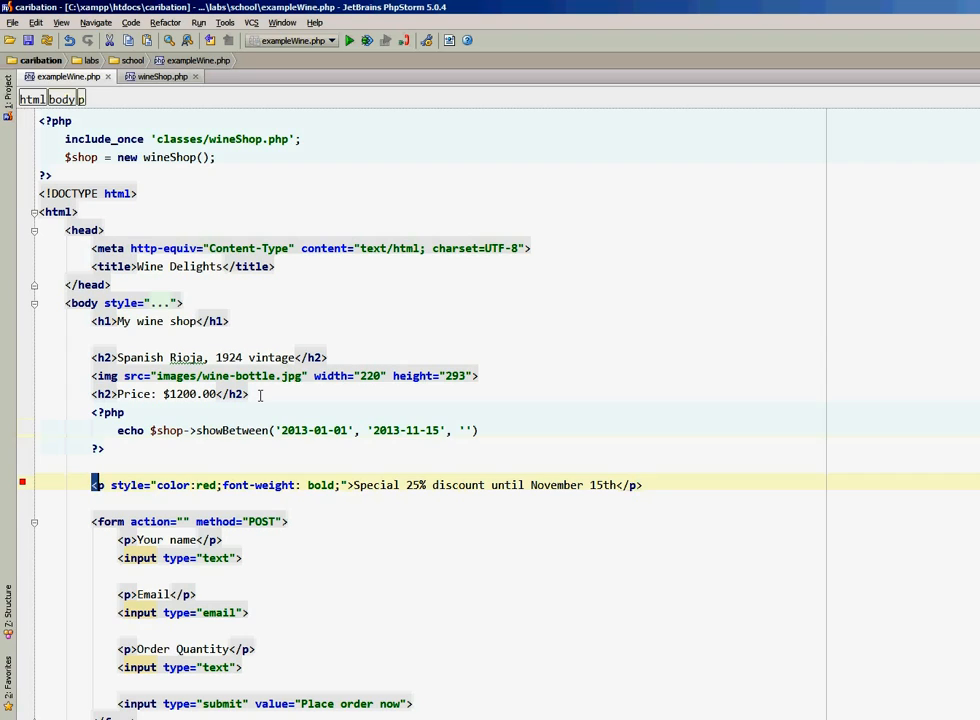
drag(90, 486, 616, 486)
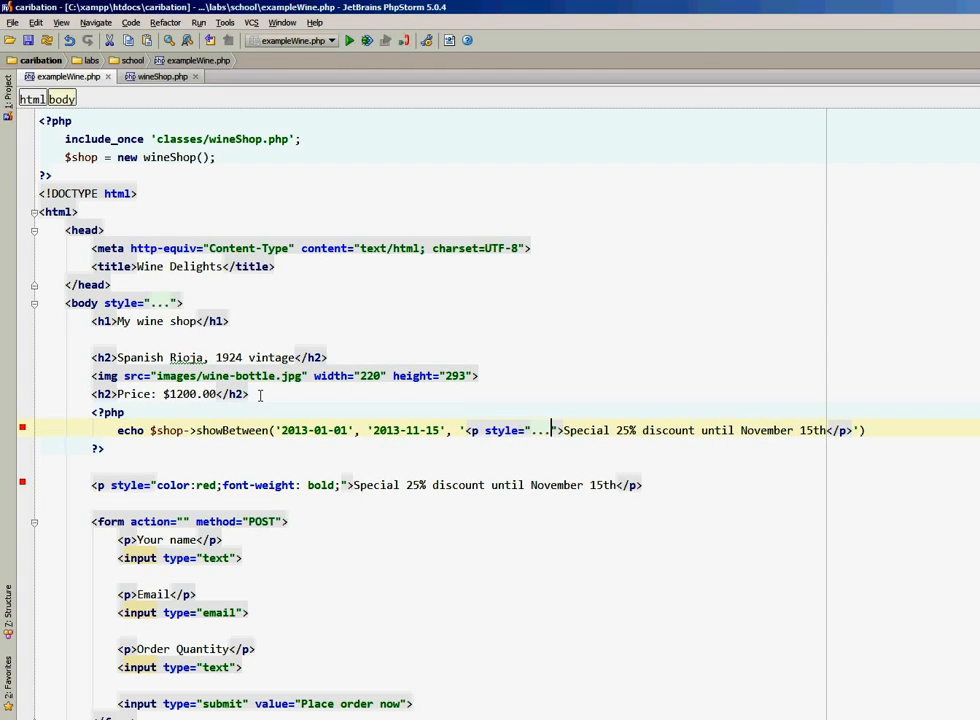
key(Enter)
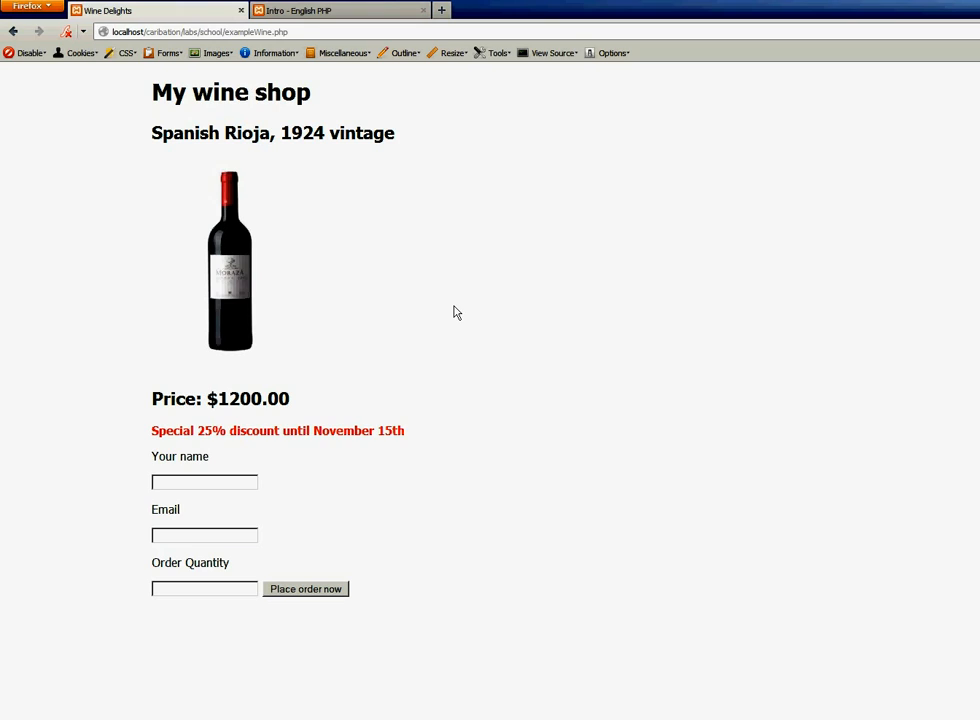
mouse_move(452, 340)
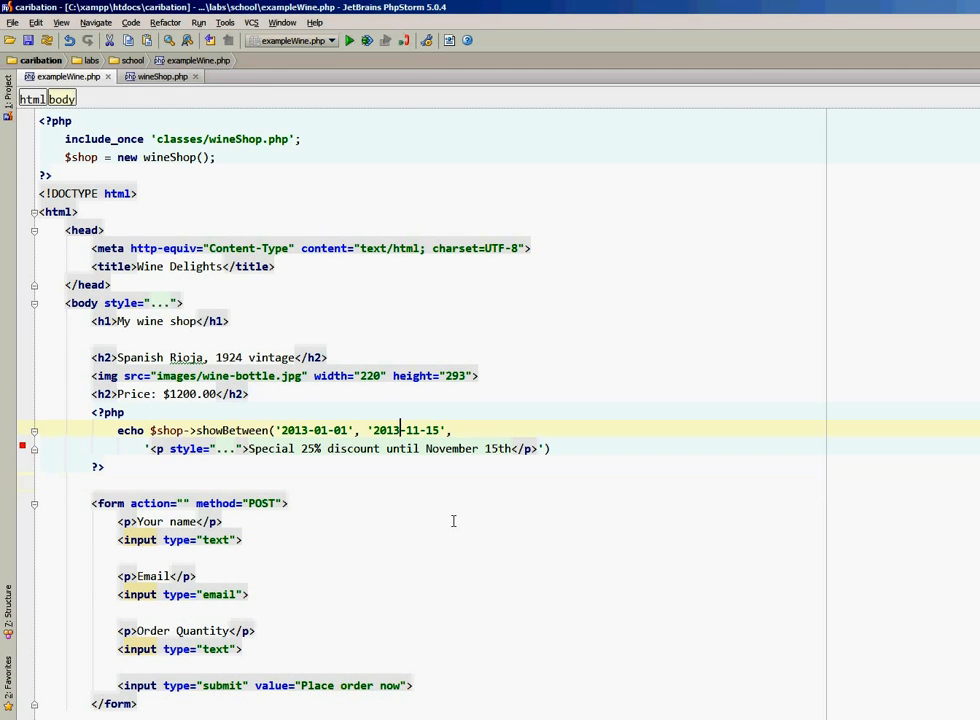
Delete the standalone discount paragraph so only the showBetween echo outputs it.
key(BackSpace)
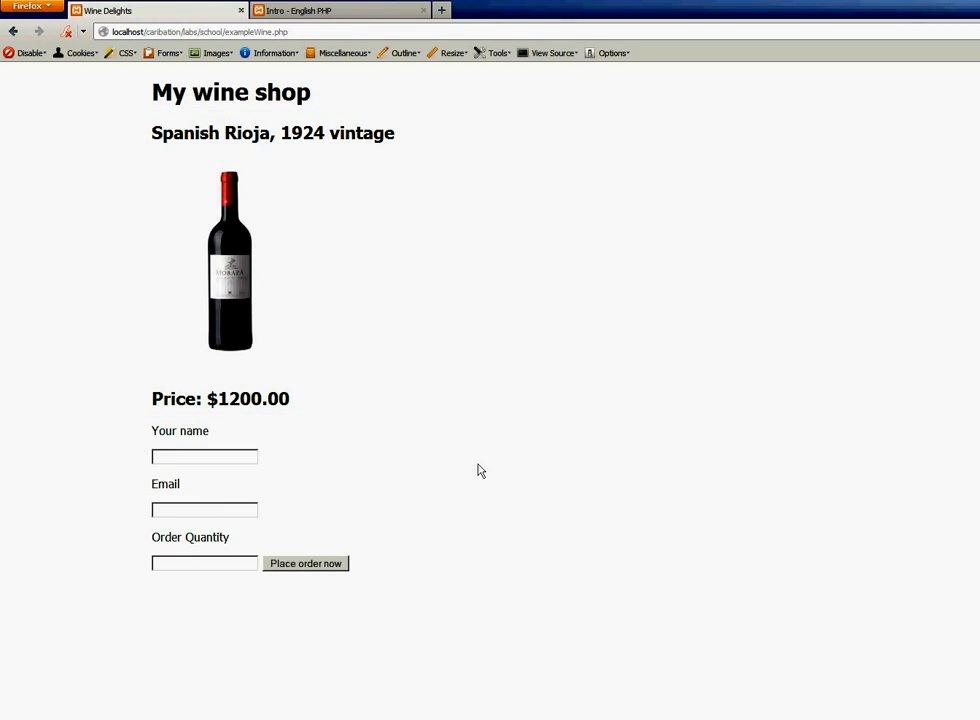
mouse_move(400, 538)
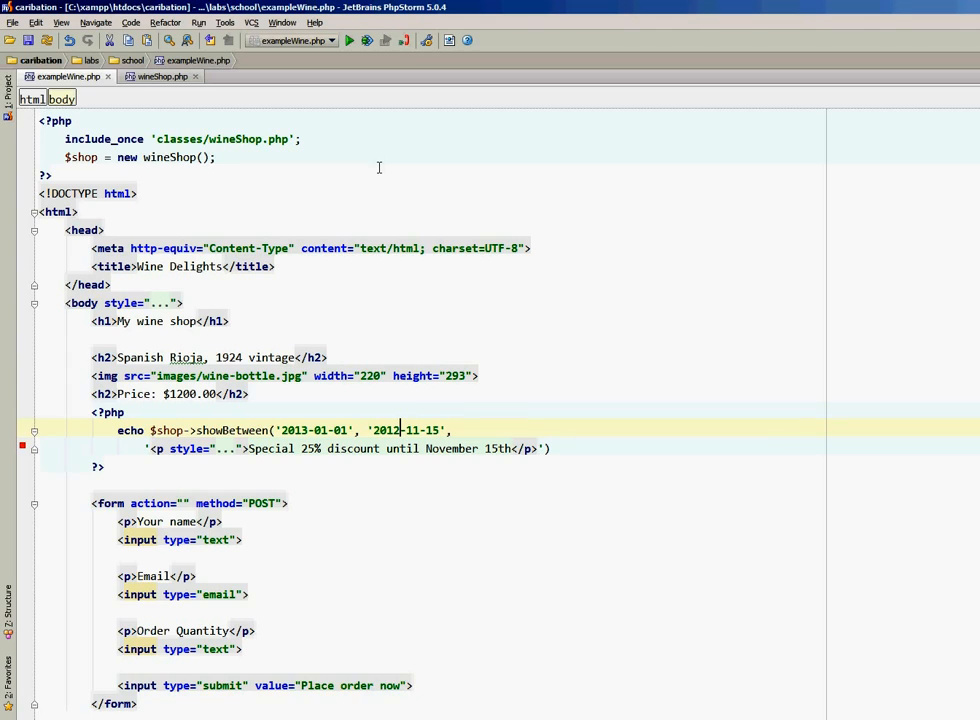
mouse_move(360, 162)
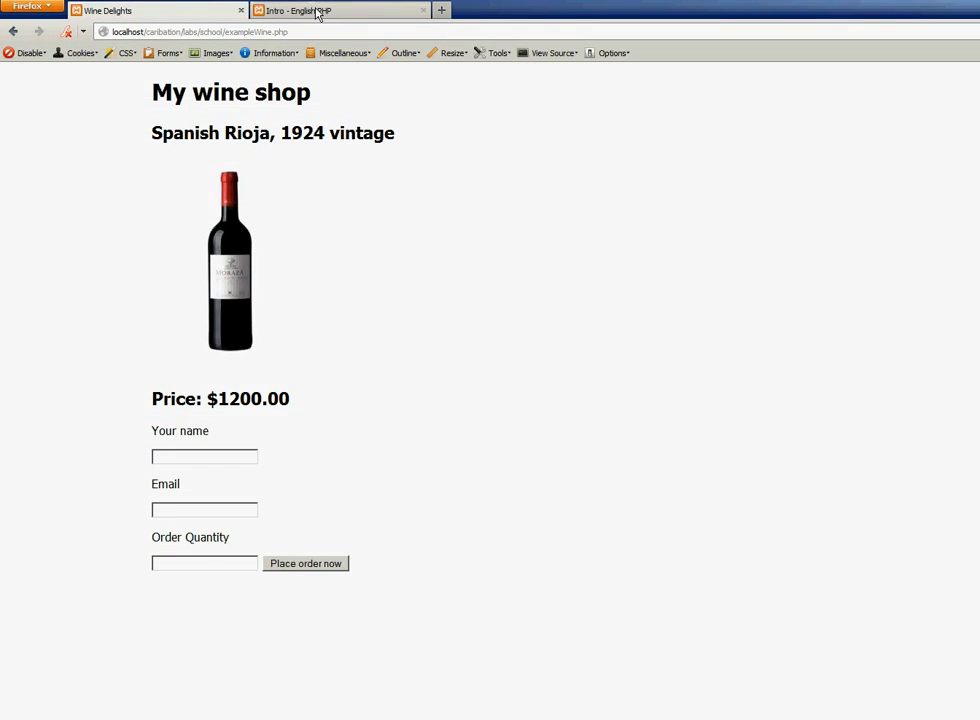
Bring up the PHP Classes und Objects intro page listing the four exercise steps.
click(340, 10)
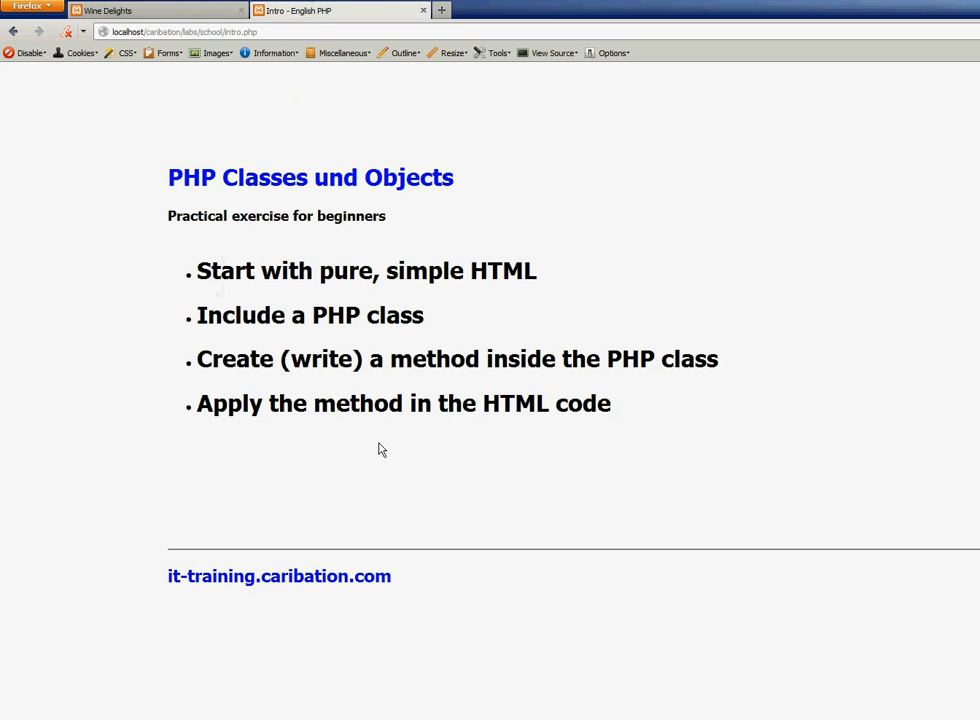
mouse_move(378, 456)
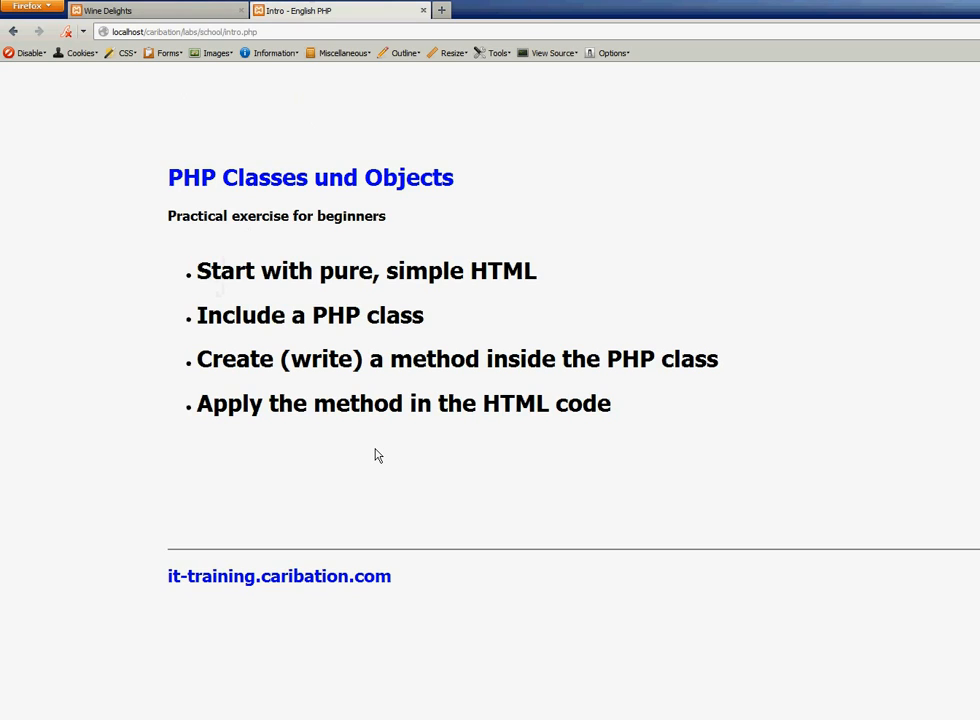